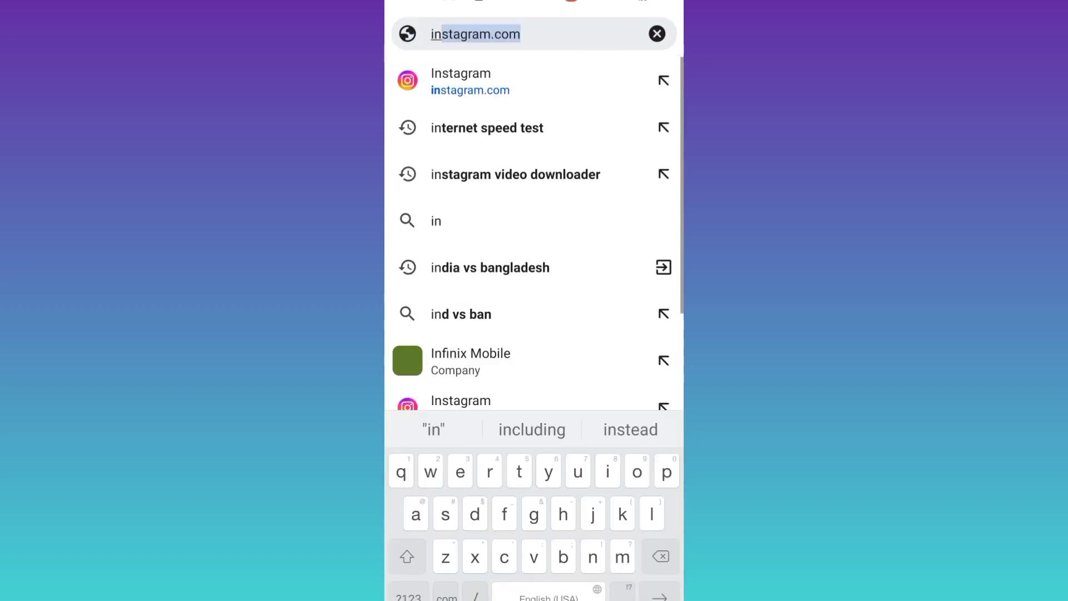
- Load instagram.com from the address bar suggestion to reach the welcome page
{"action": "left_click", "coordinate": [460, 81]}
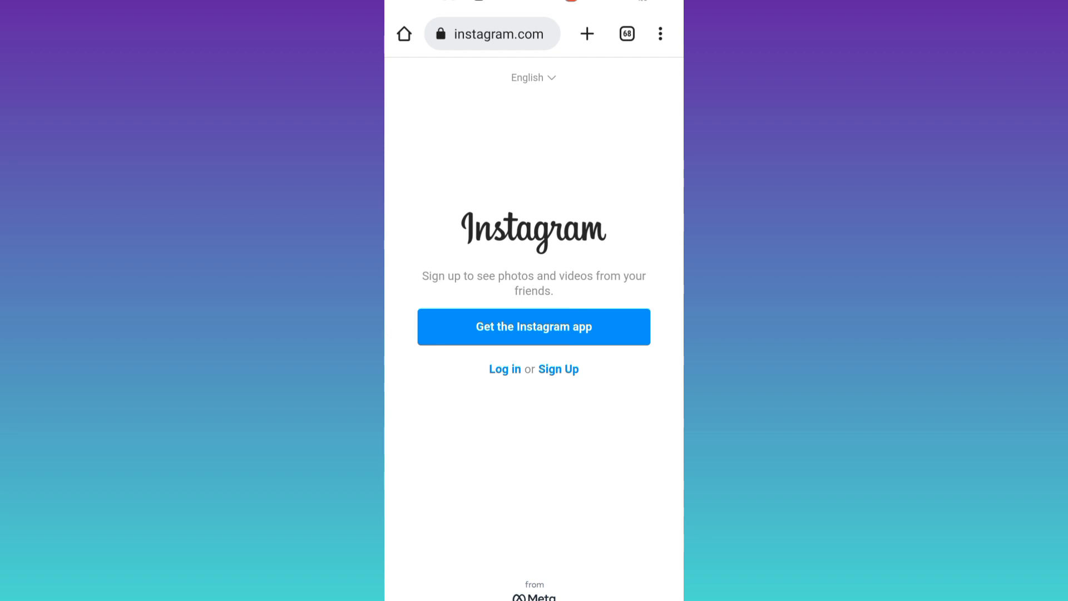
- Go to the Log in form and begin entering the account's login details
{"action": "left_click", "coordinate": [504, 370]}
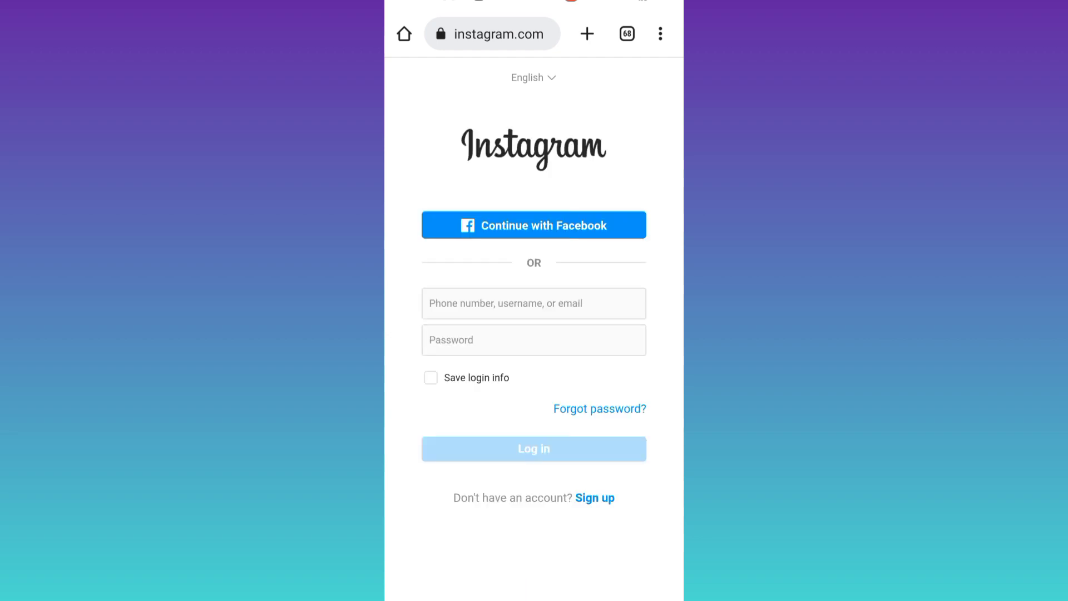
{"action": "left_click", "coordinate": [533, 303]}
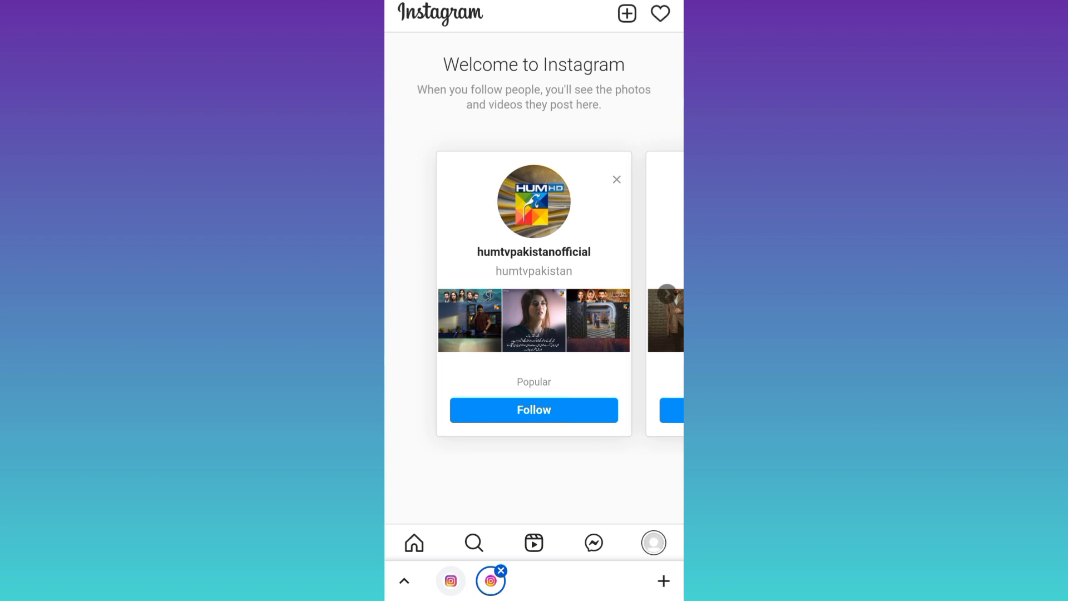
- From the profile's Edit profile form, open 'Temporarily deactivate my account'
{"action": "left_click", "coordinate": [653, 542]}
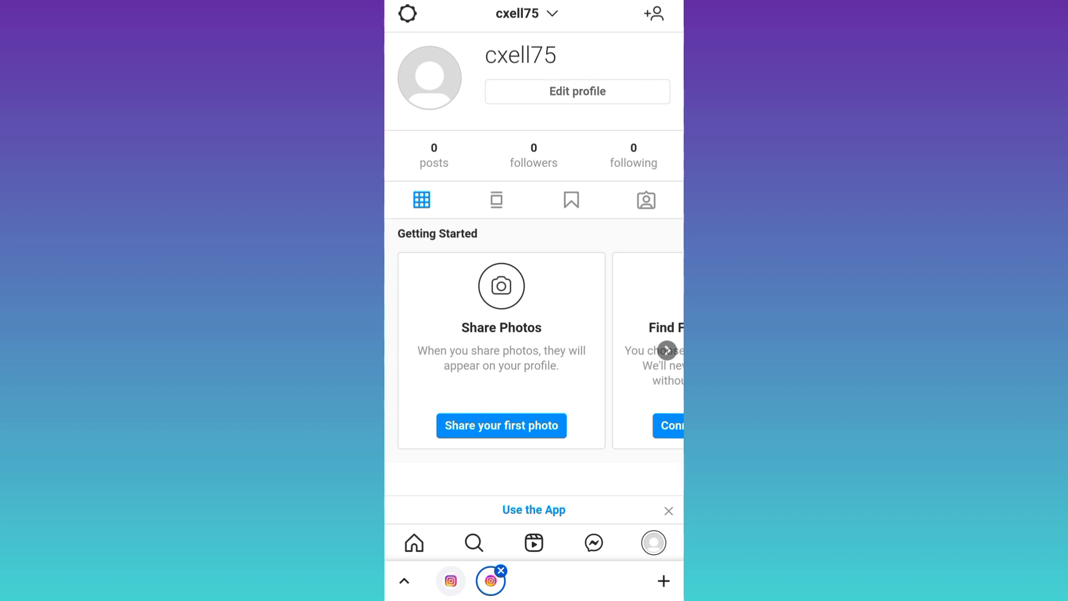
{"action": "left_click", "coordinate": [578, 91]}
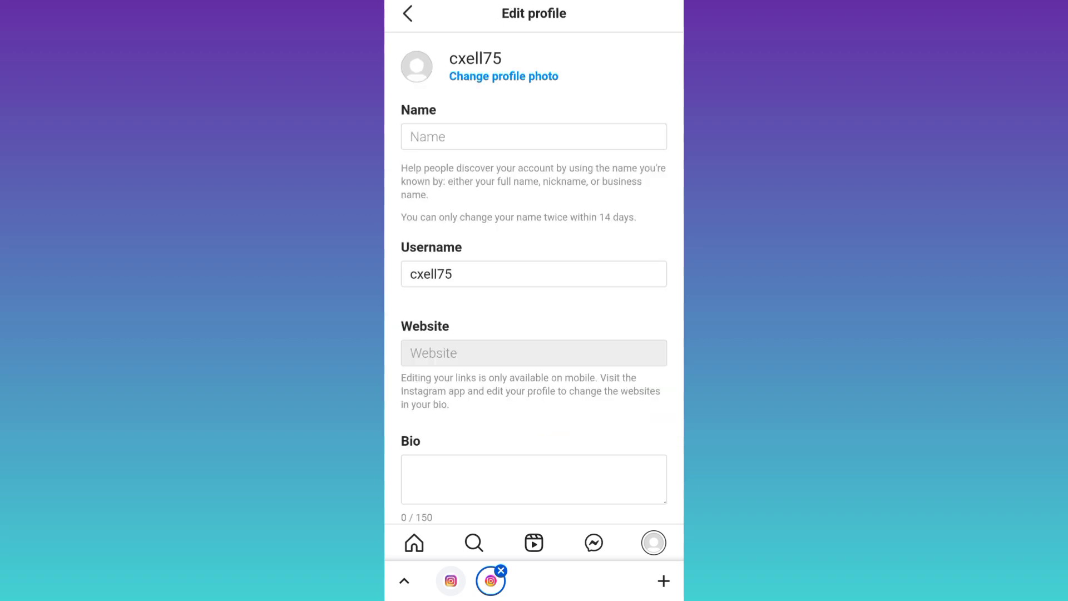
{"action": "scroll", "scroll_direction": "down", "scroll_amount": 3}
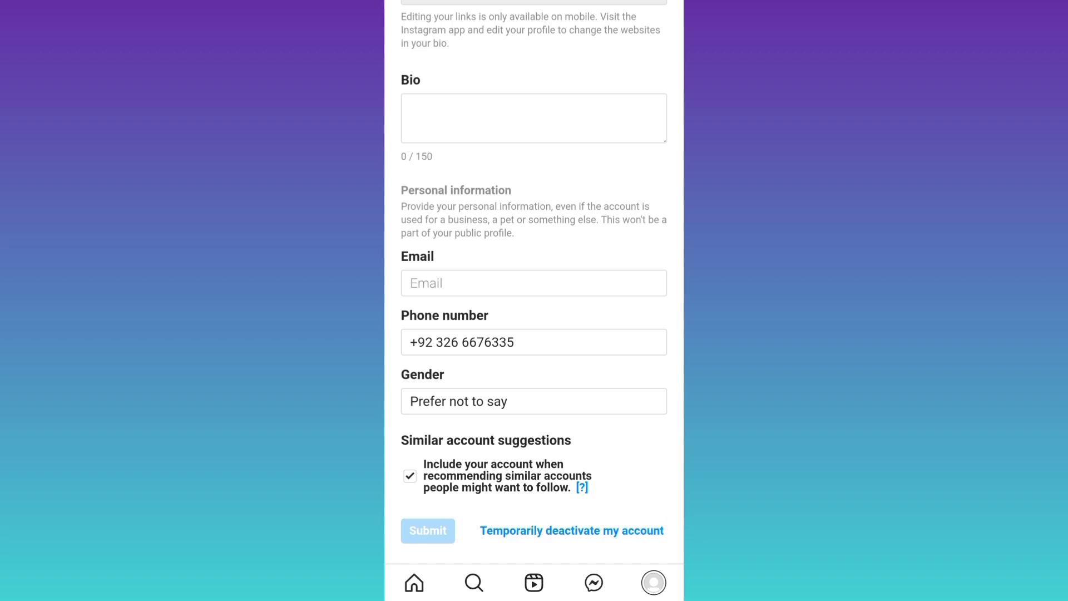
{"action": "left_click", "coordinate": [572, 531]}
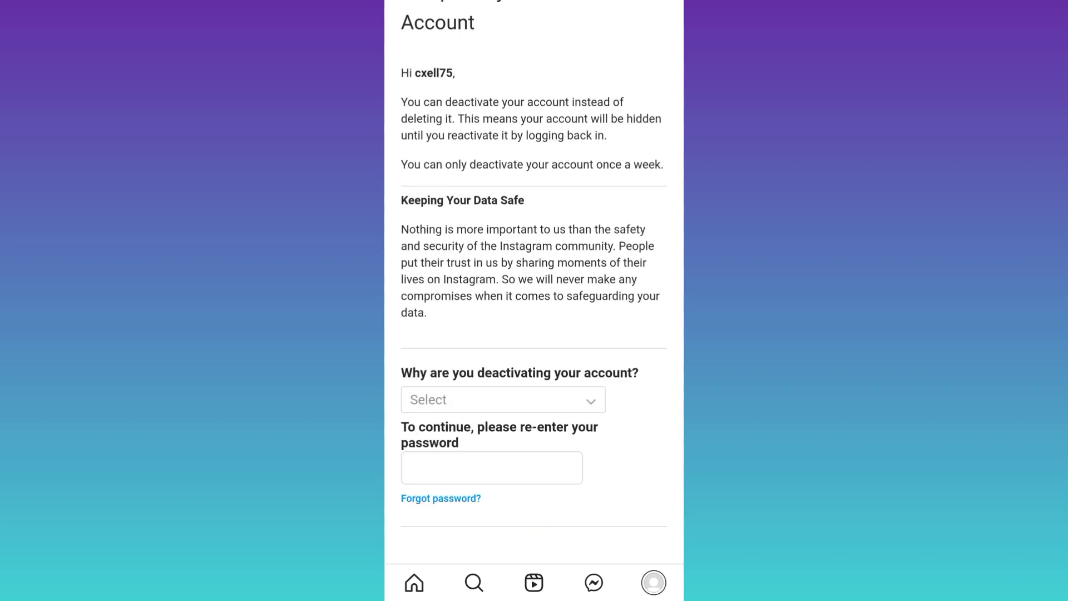
- Choose 'Privacy concerns', enter the password, and request Temporarily Deactivate Account
{"action": "left_click", "coordinate": [503, 399]}
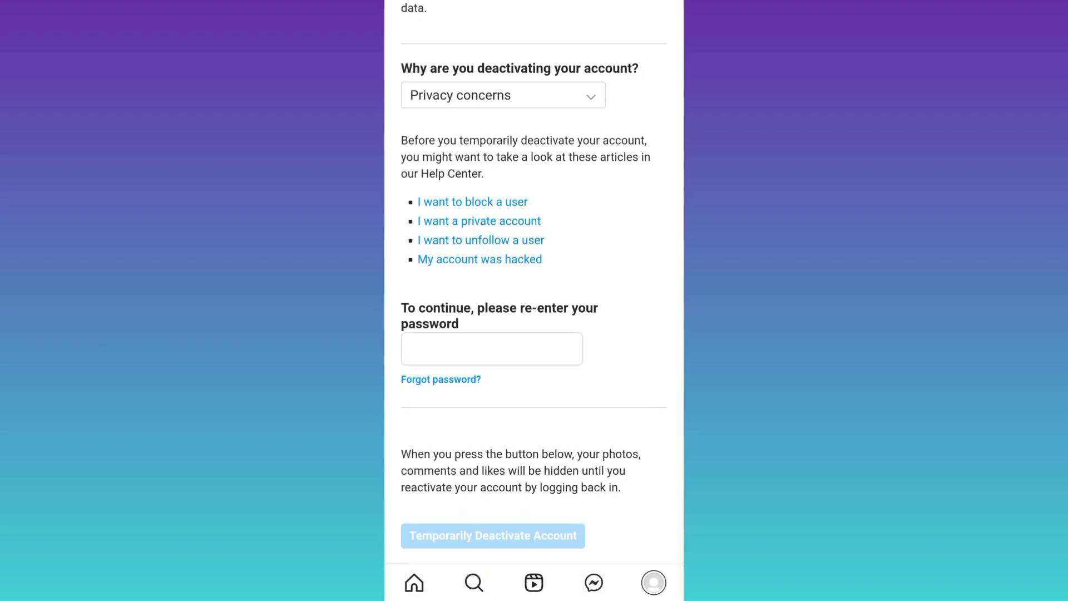
{"action": "left_click", "coordinate": [492, 349]}
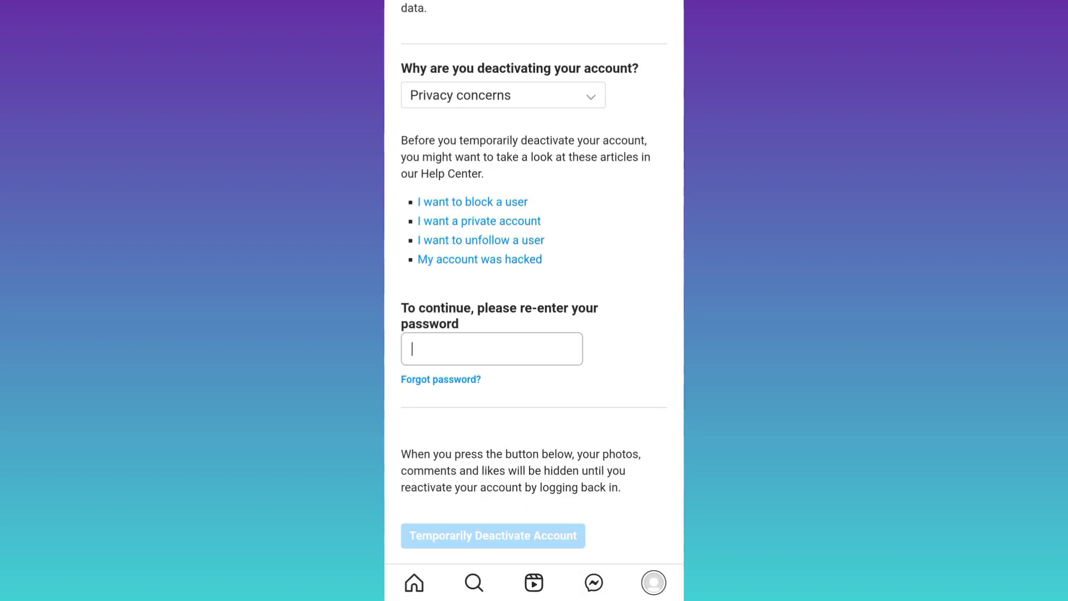
{"action": "type", "text": "password"}
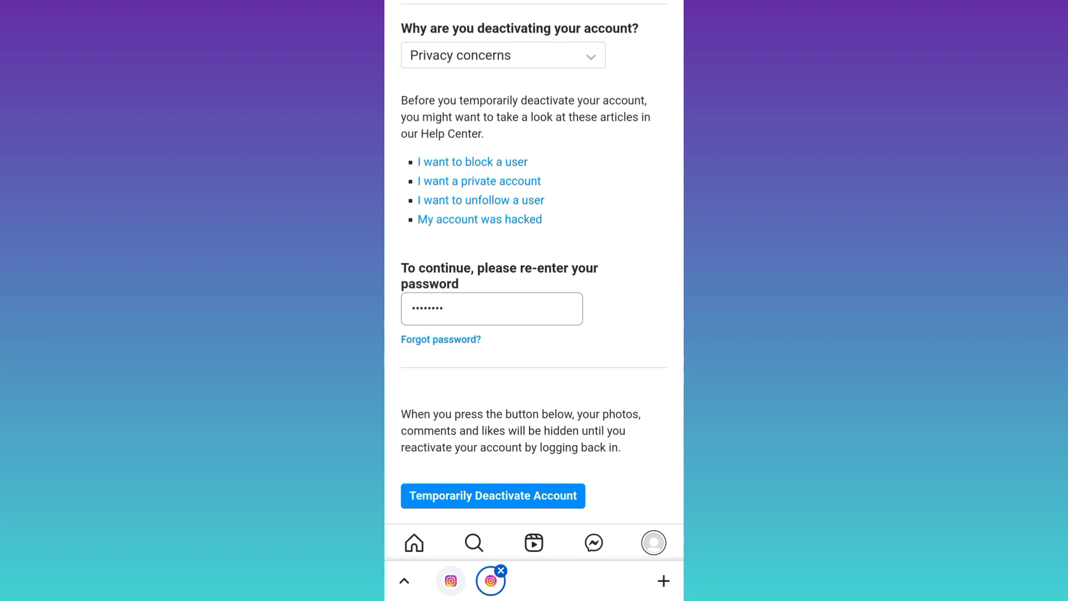
{"action": "left_click", "coordinate": [493, 496]}
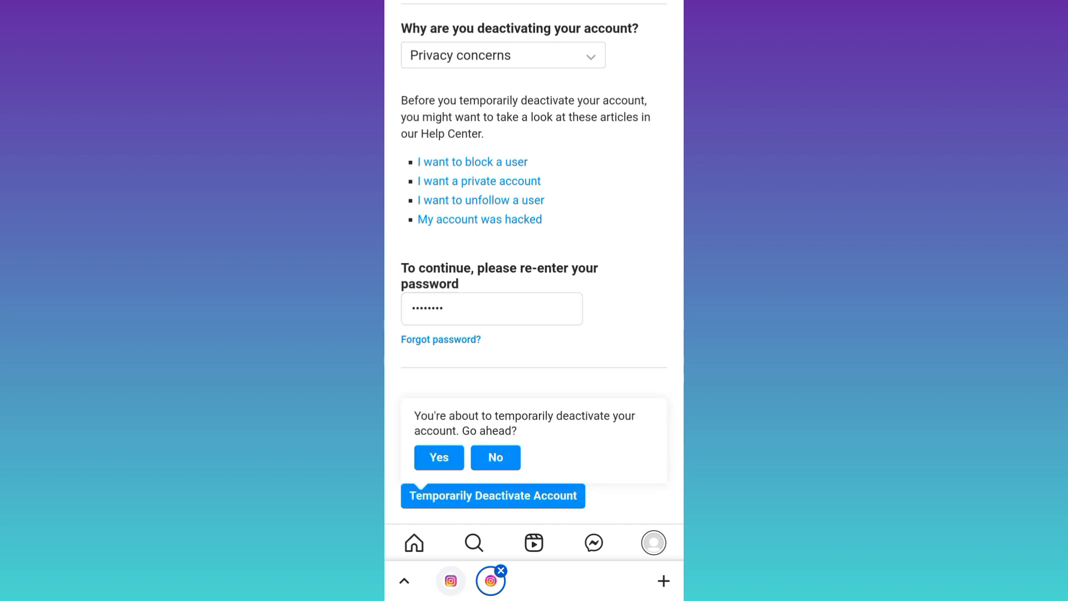